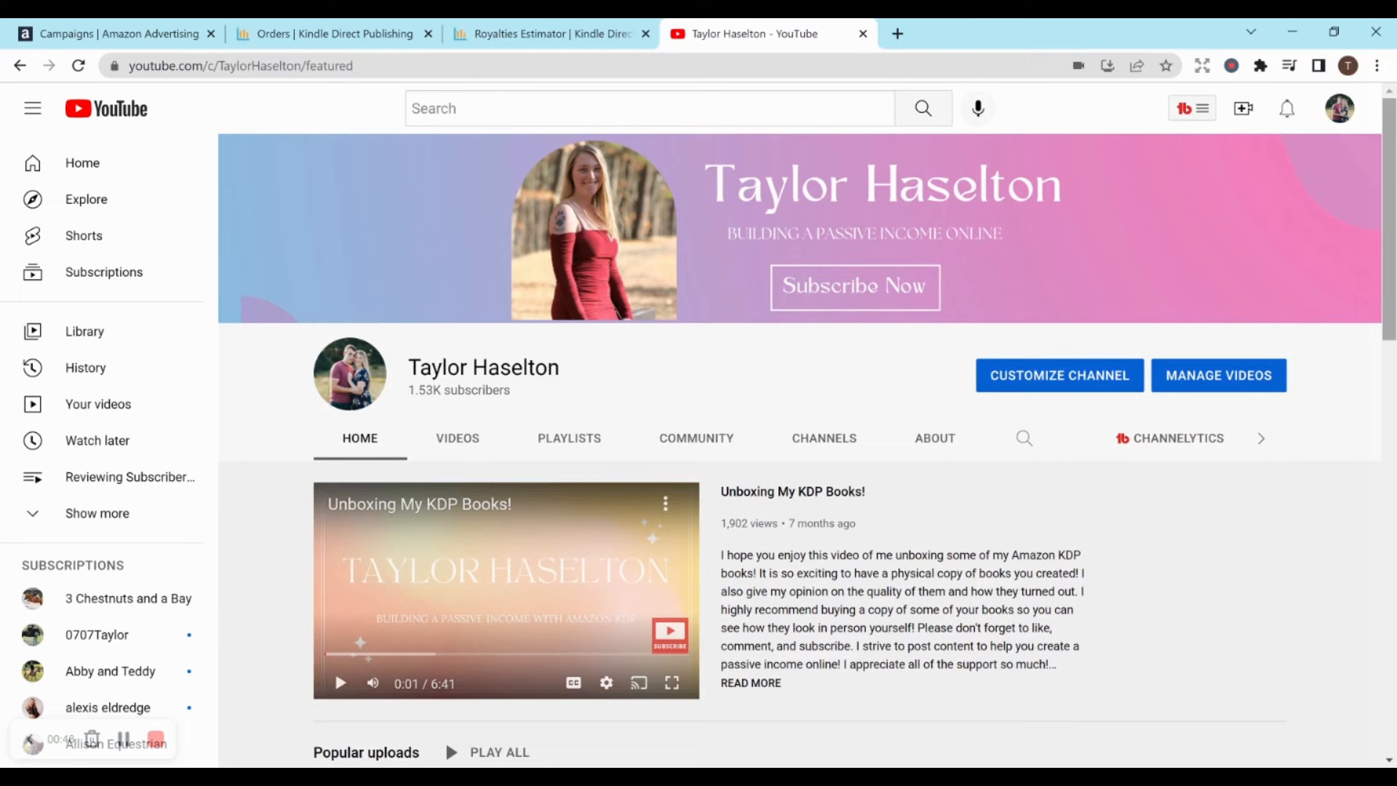
Switch to the Amazon Ads campaigns page showing $1.01 lifetime spend and 759 impressions.
{"action": "scroll", "scroll_direction": "down", "scroll_amount": 3}
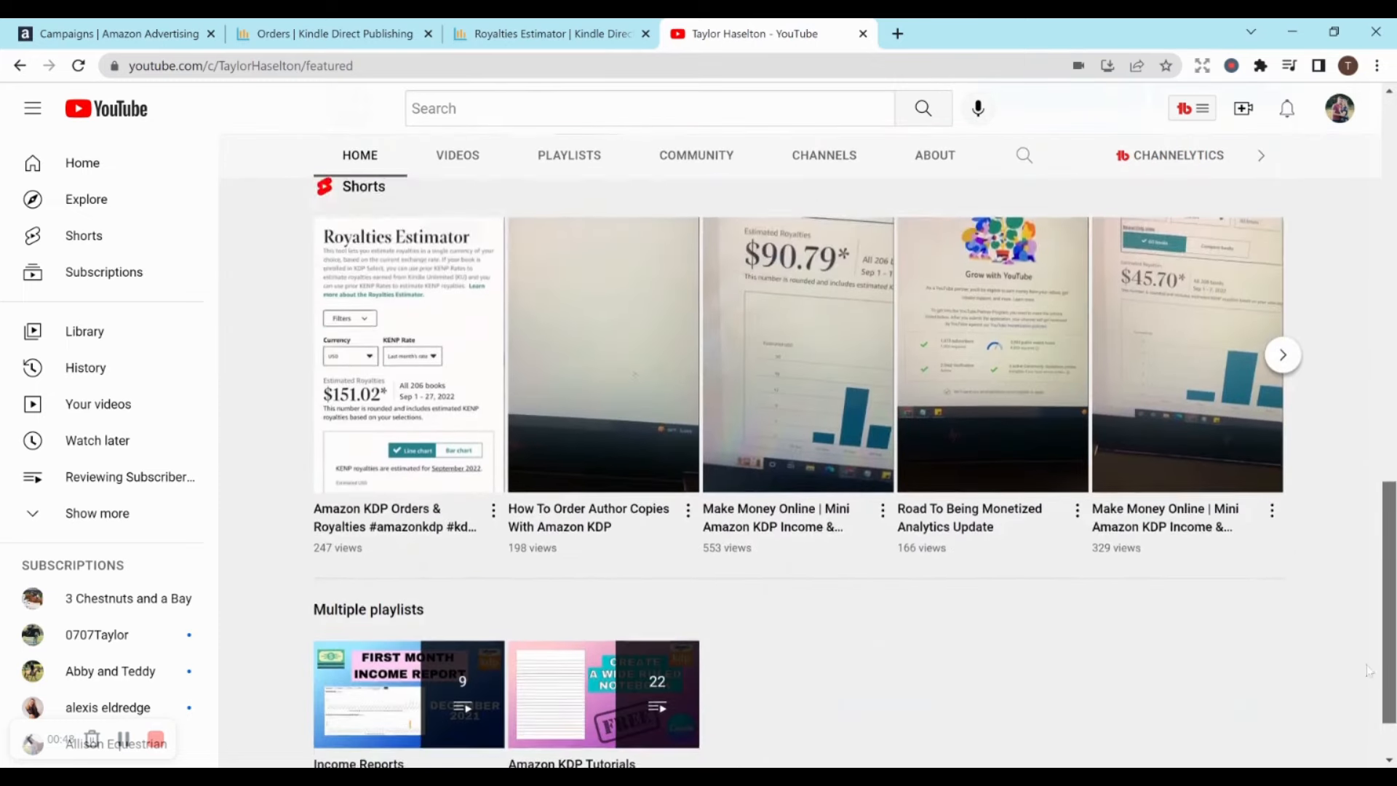
{"action": "scroll", "scroll_direction": "down", "scroll_amount": 3}
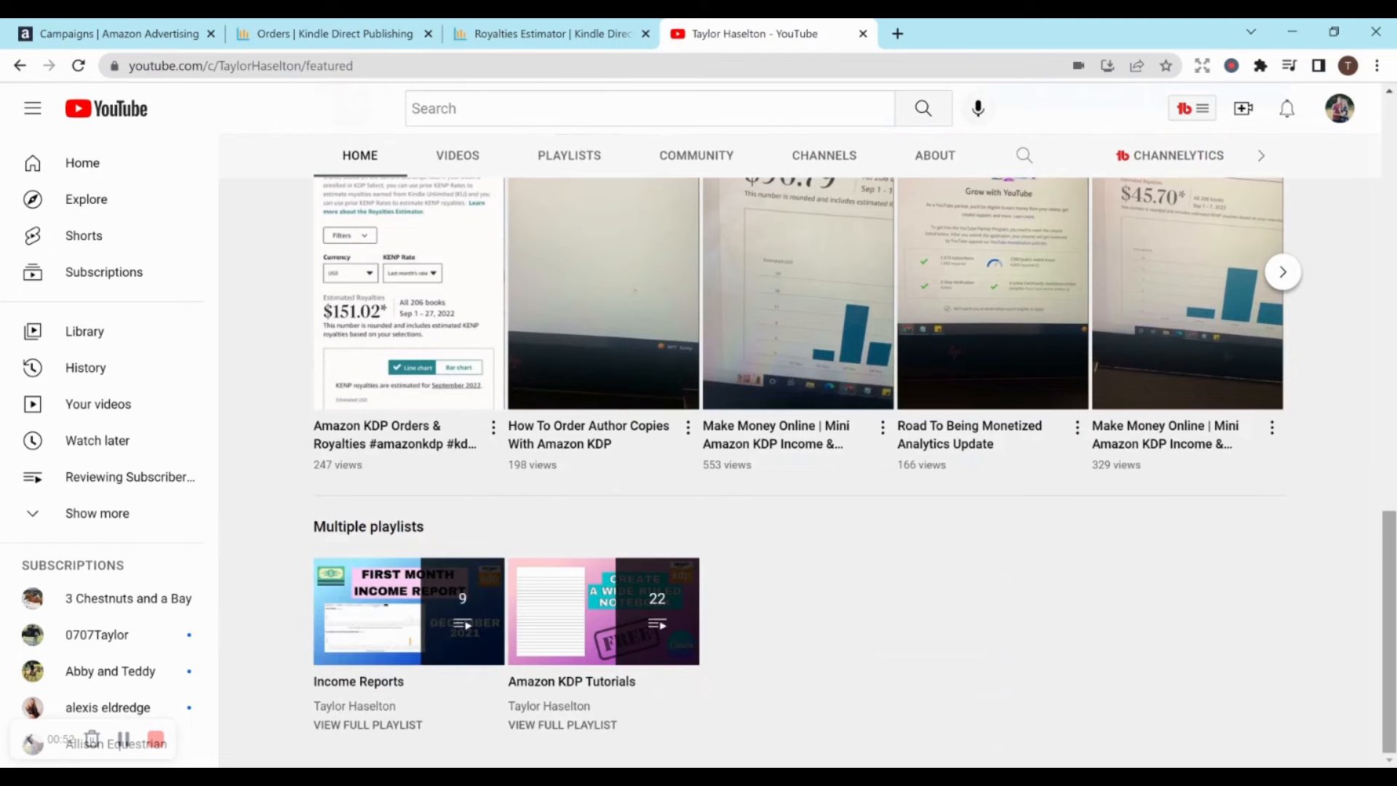
{"action": "scroll", "scroll_direction": "up", "scroll_amount": 3}
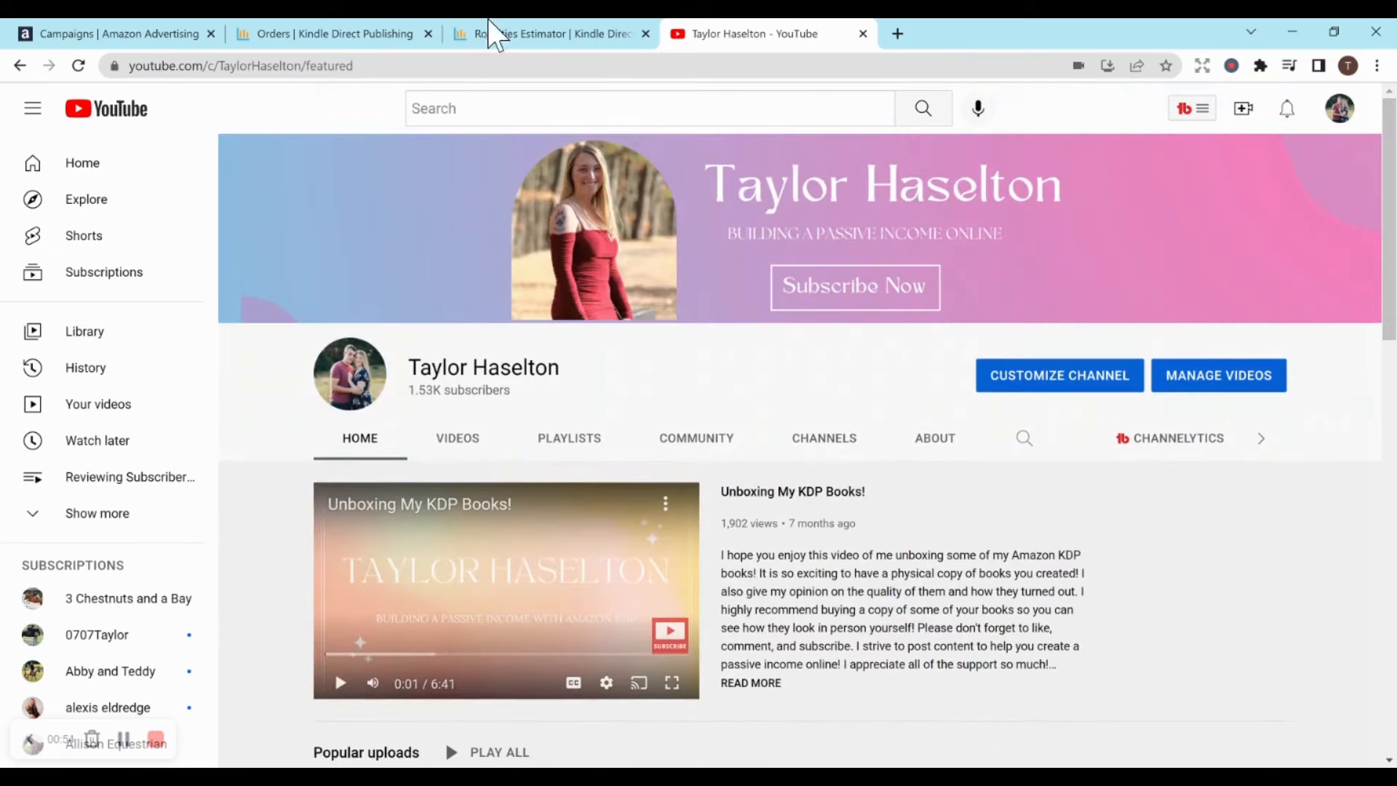
{"action": "left_click", "coordinate": [102, 34]}
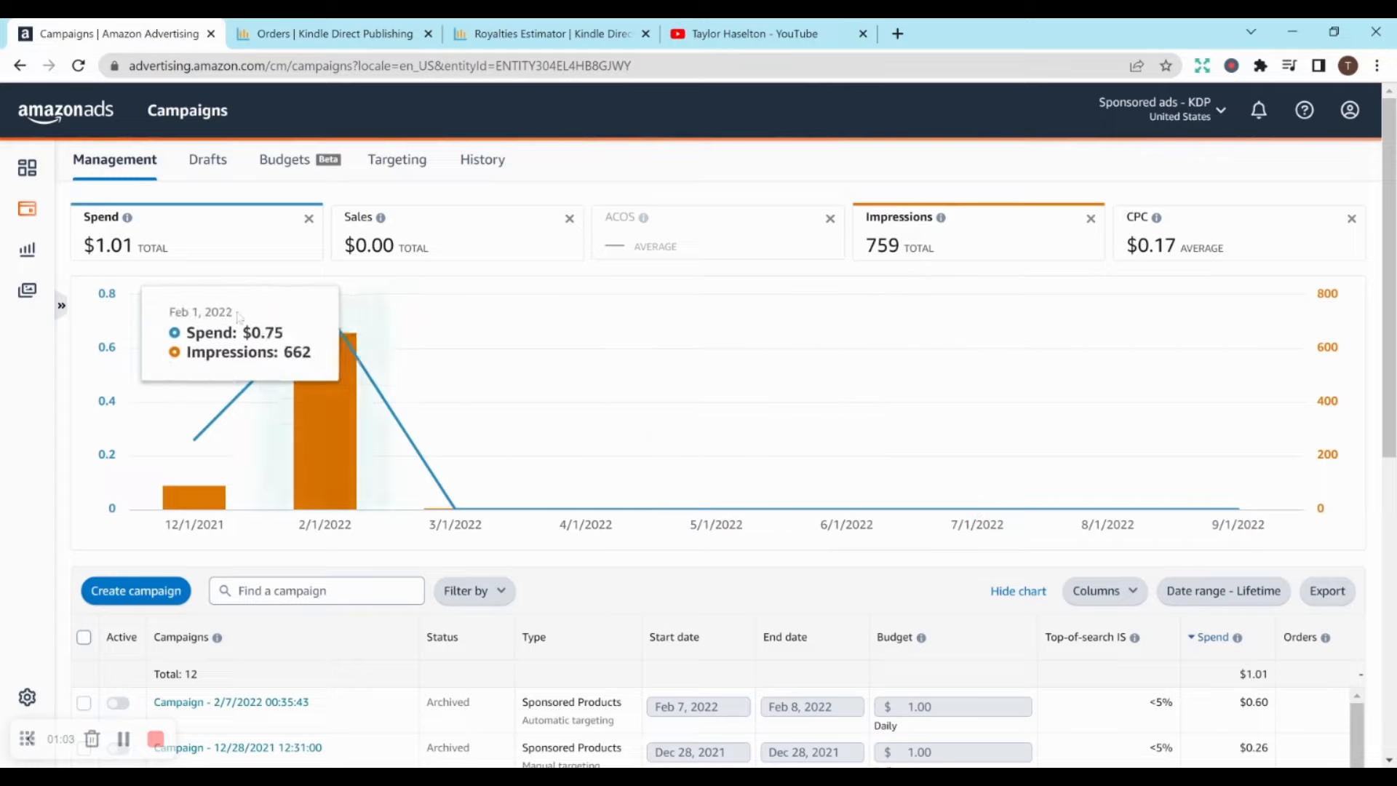
{"action": "mouse_move", "coordinate": [194, 458]}
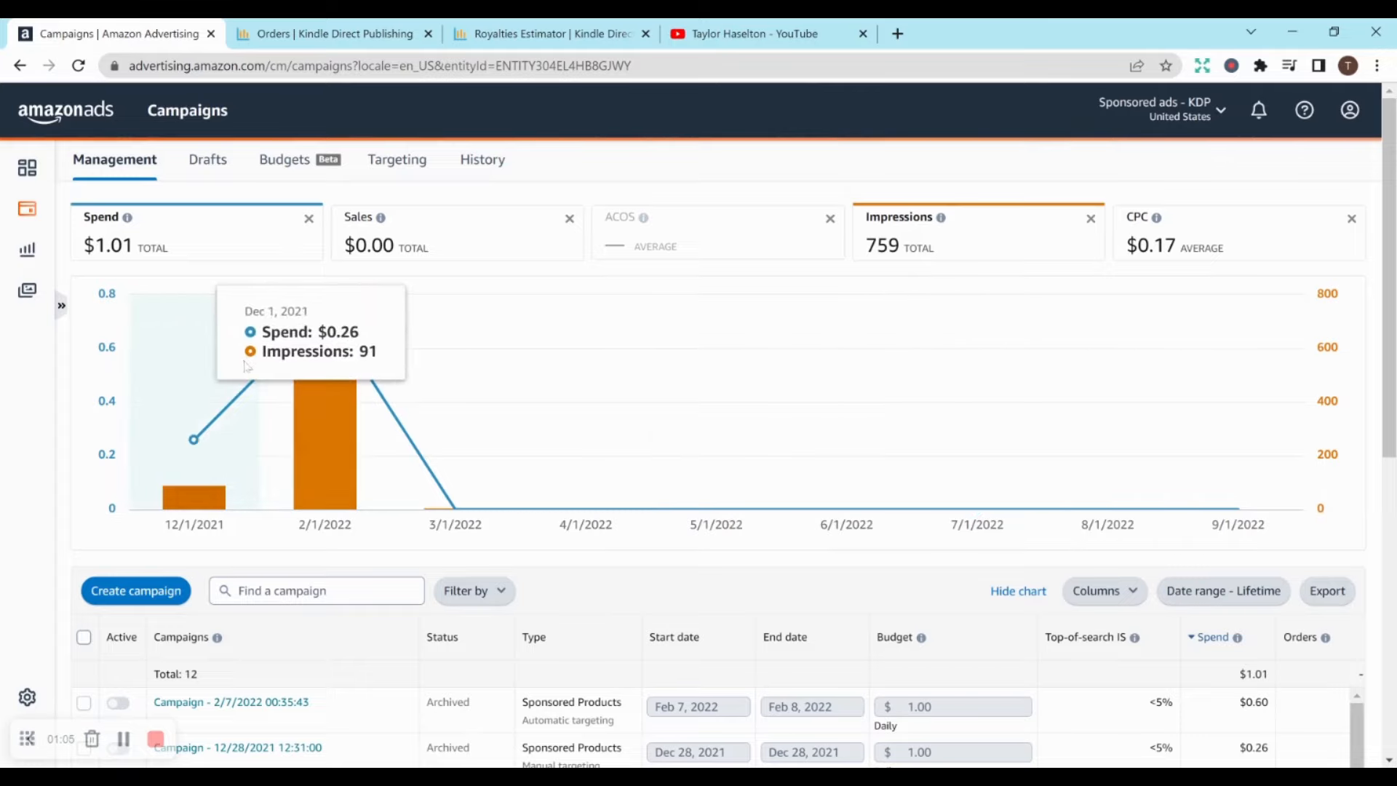
{"action": "mouse_move", "coordinate": [324, 410]}
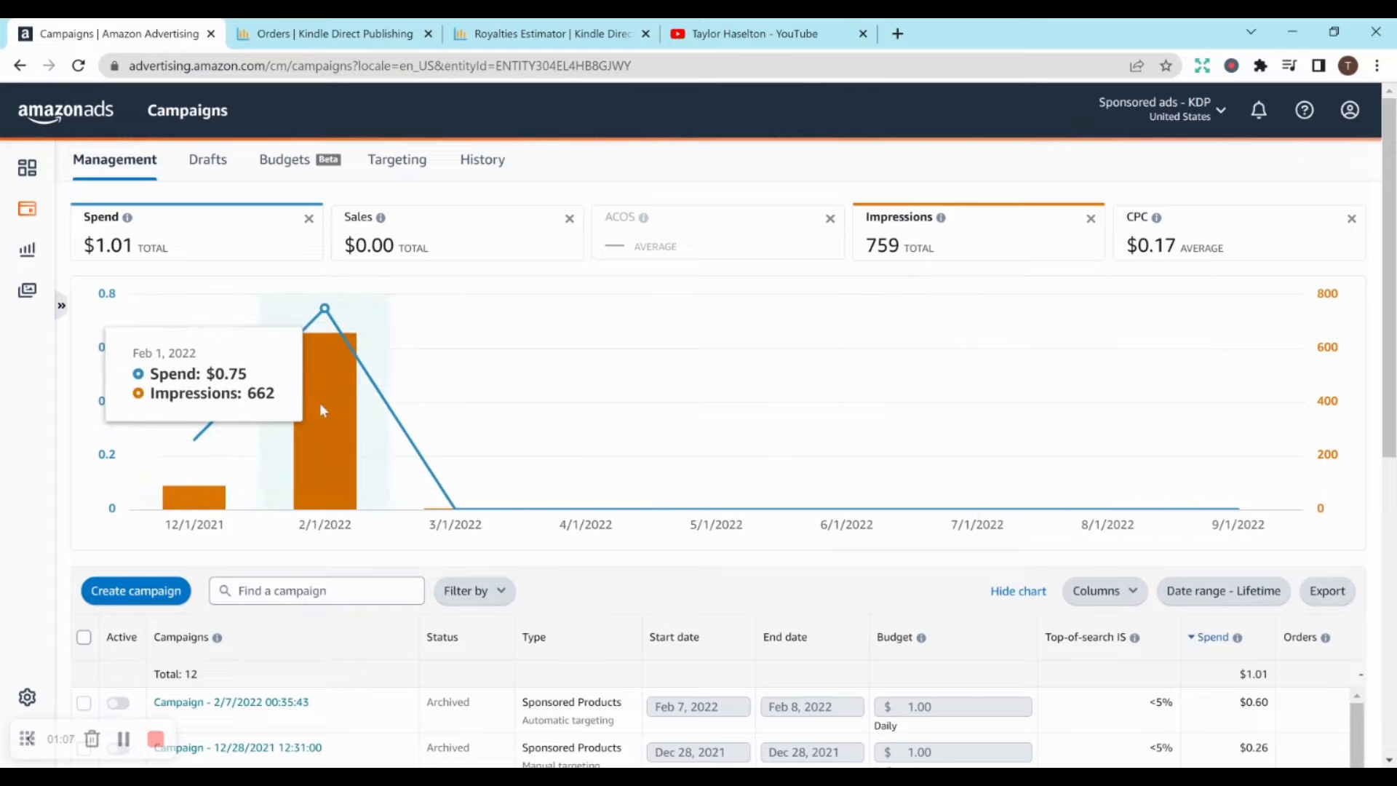
{"action": "mouse_move", "coordinate": [451, 410]}
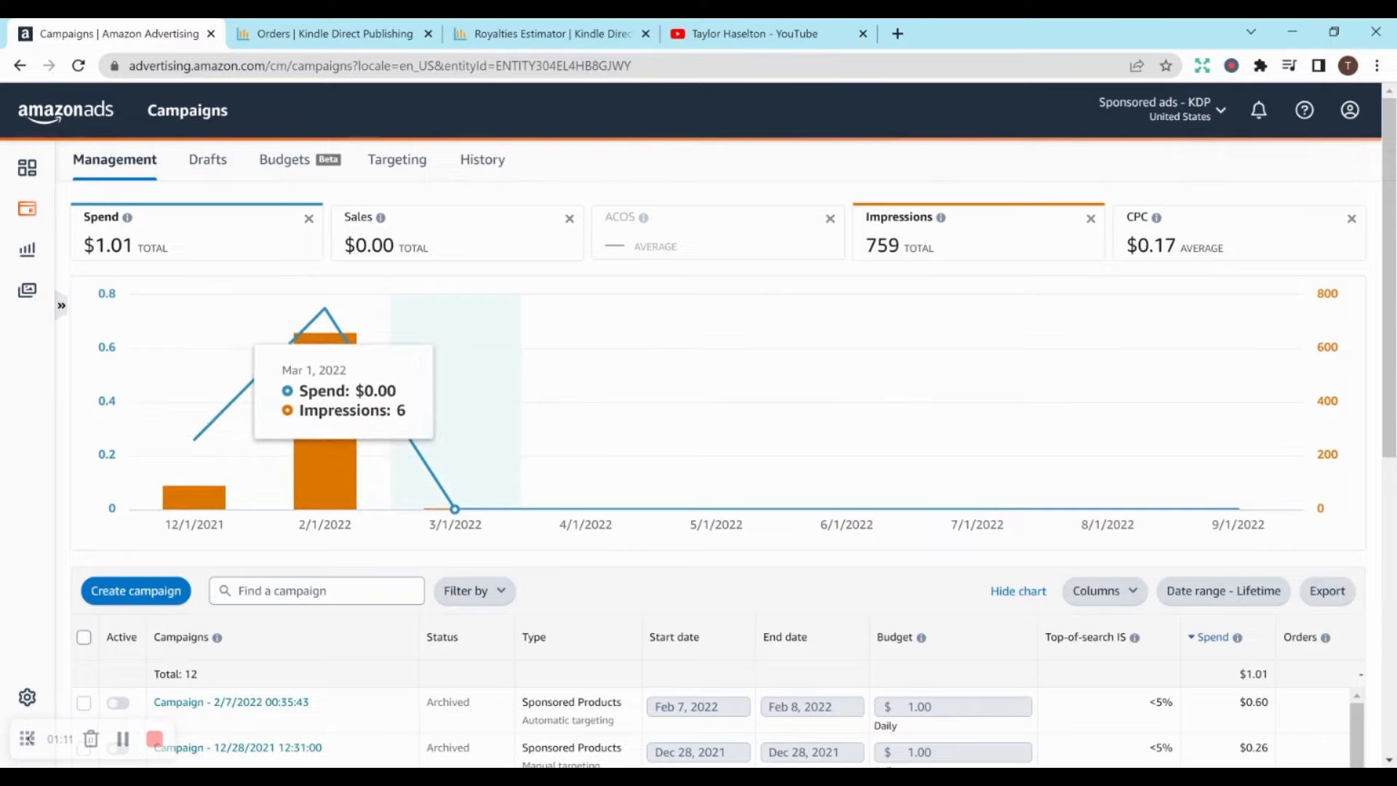
{"action": "mouse_move", "coordinate": [700, 331]}
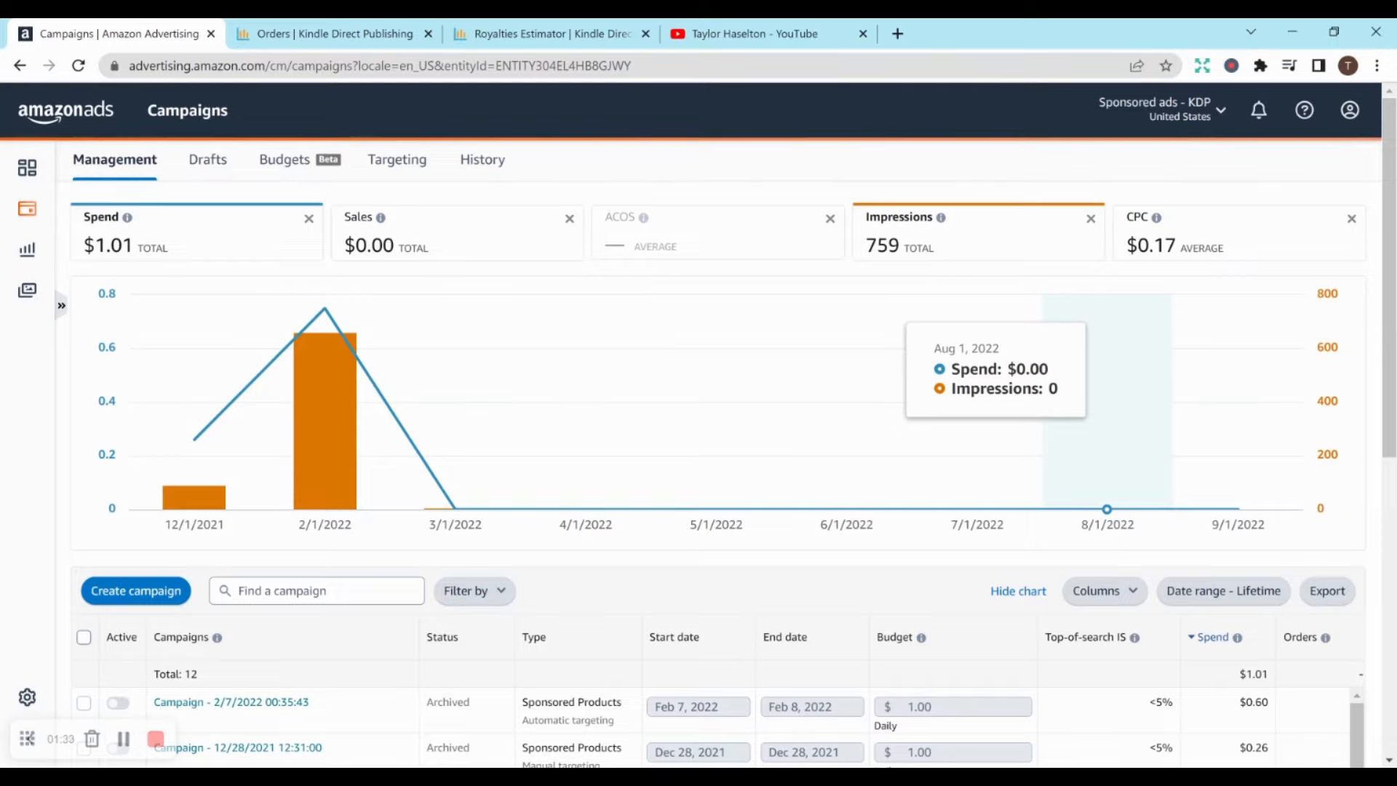
Switch to the KDP Orders report showing 71 units ordered for Sep 1–30, 2022.
{"action": "left_click", "coordinate": [333, 34]}
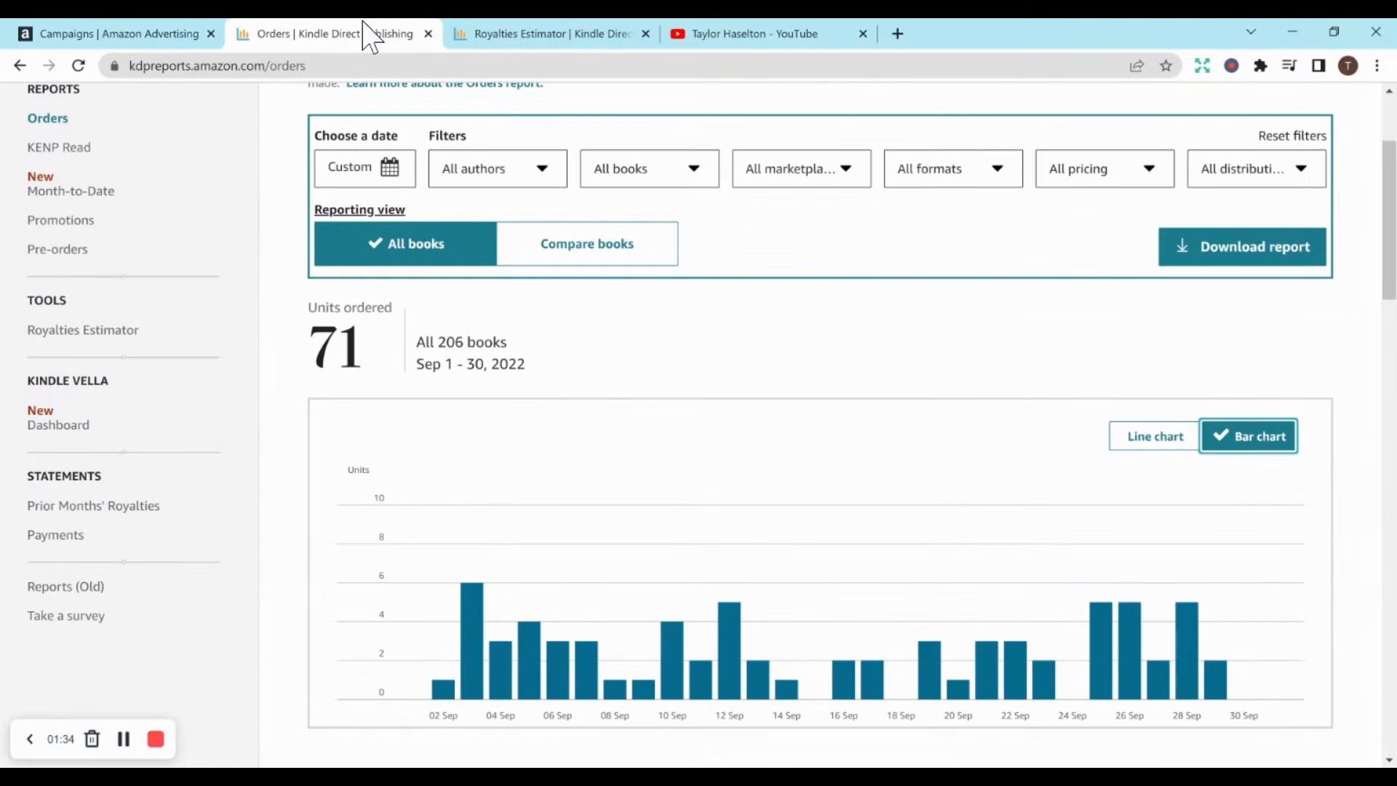
{"action": "mouse_move", "coordinate": [809, 242]}
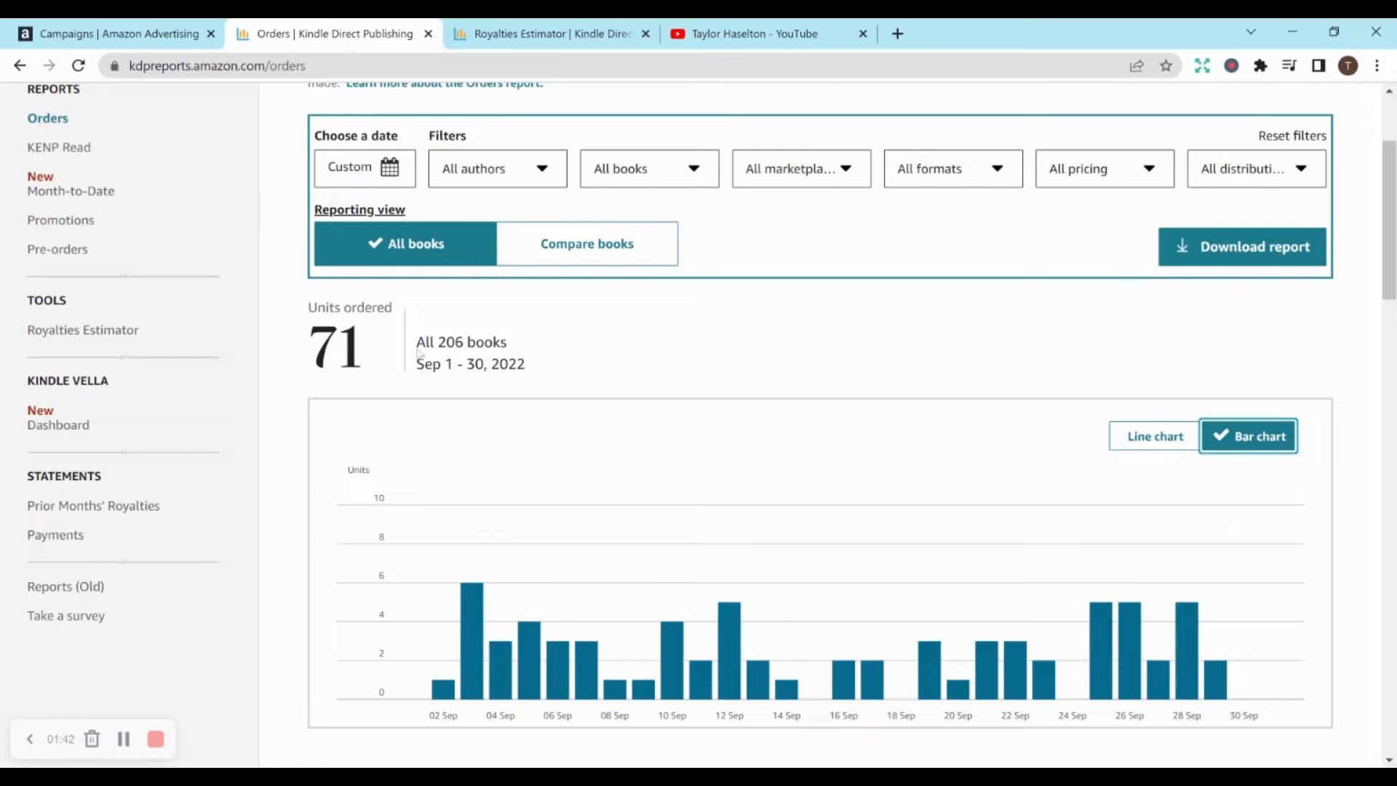
{"action": "mouse_move", "coordinate": [653, 365]}
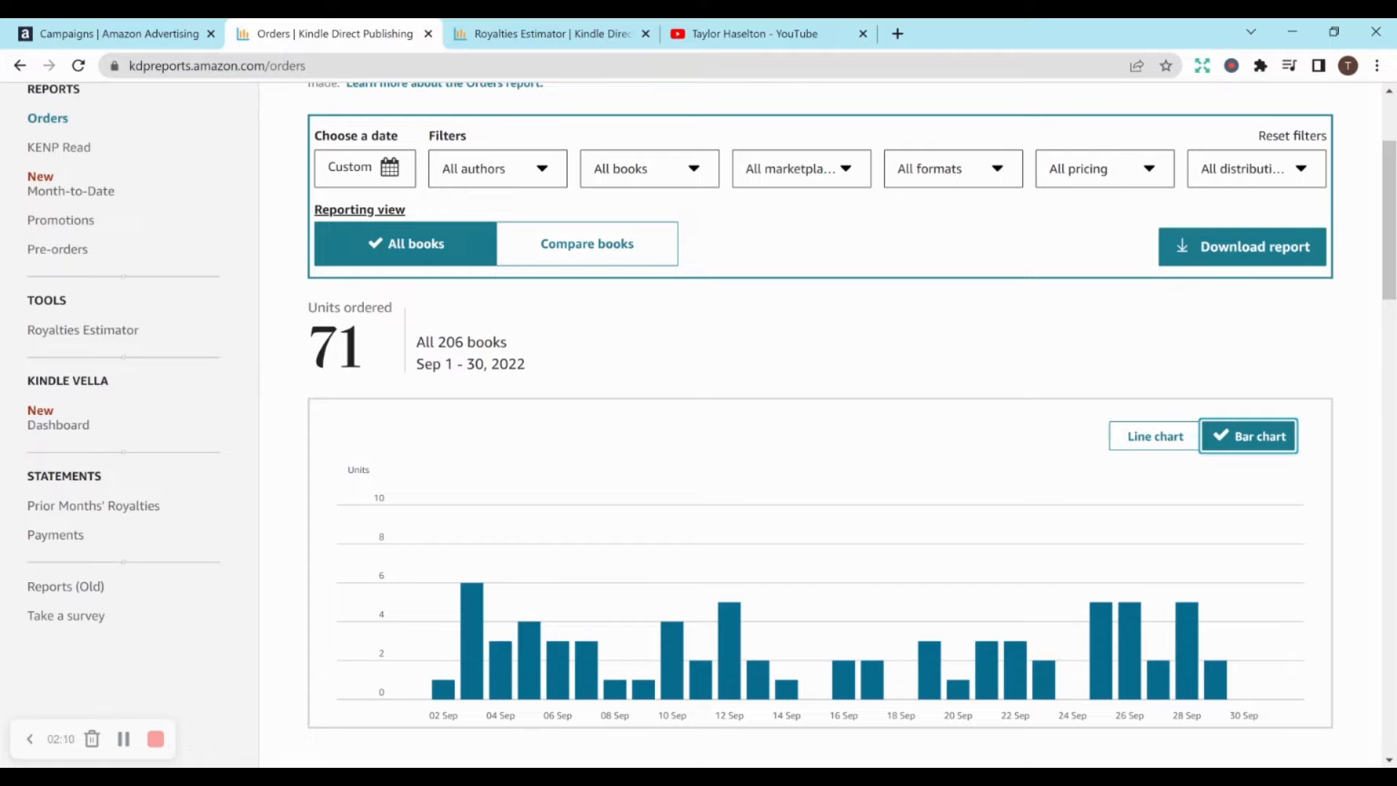
{"action": "mouse_move", "coordinate": [1259, 318]}
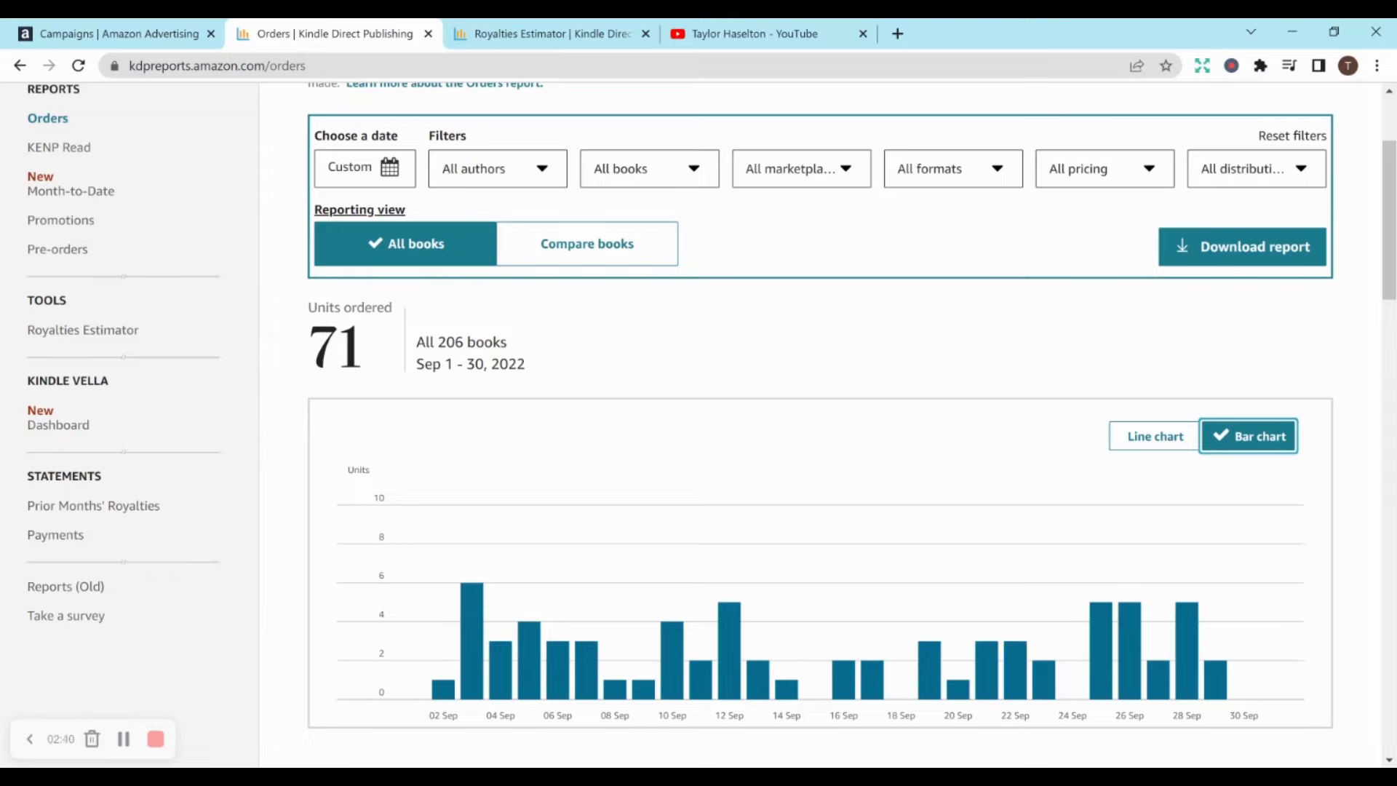
View the Royalties Estimator showing $172.25 estimated across 206 books for September 2022.
{"action": "left_click", "coordinate": [541, 34]}
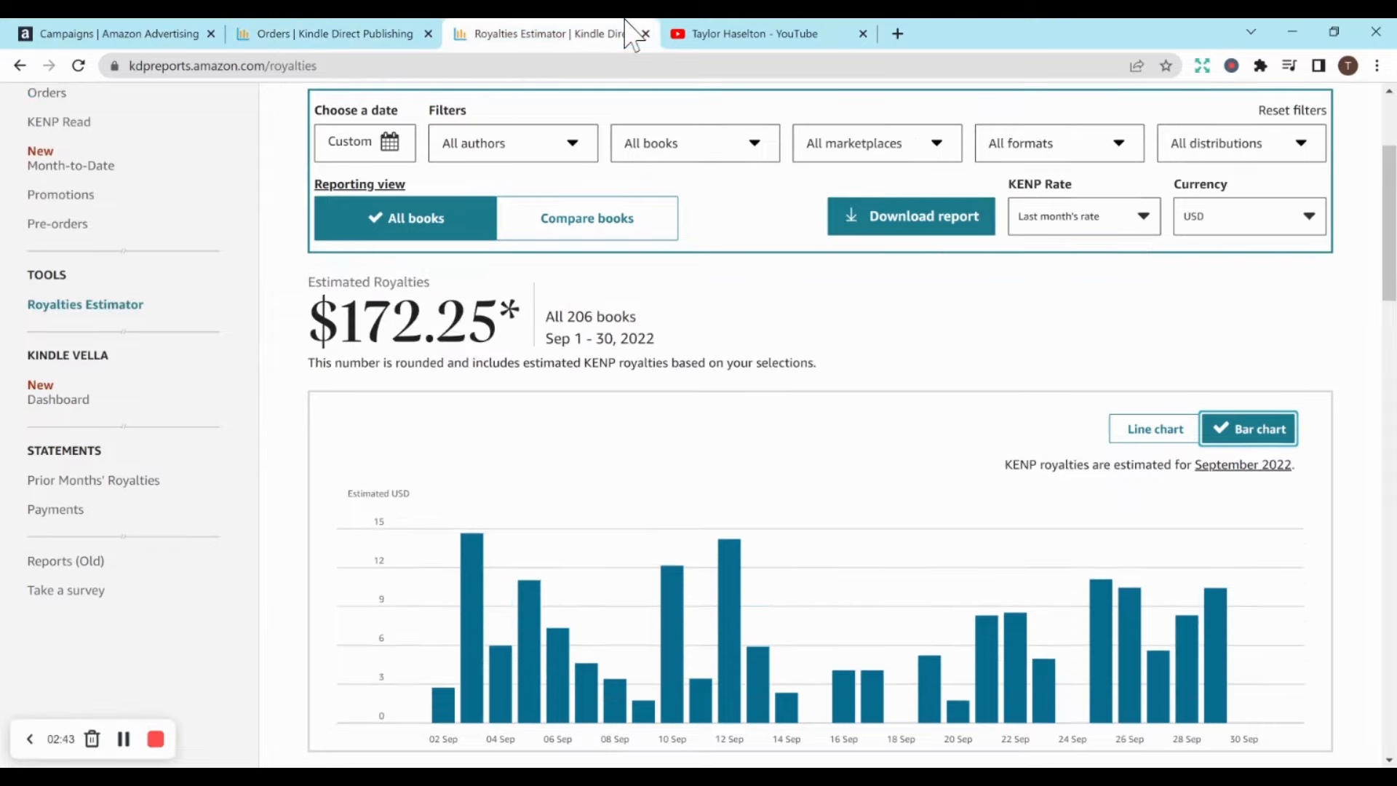
{"action": "mouse_move", "coordinate": [1068, 290]}
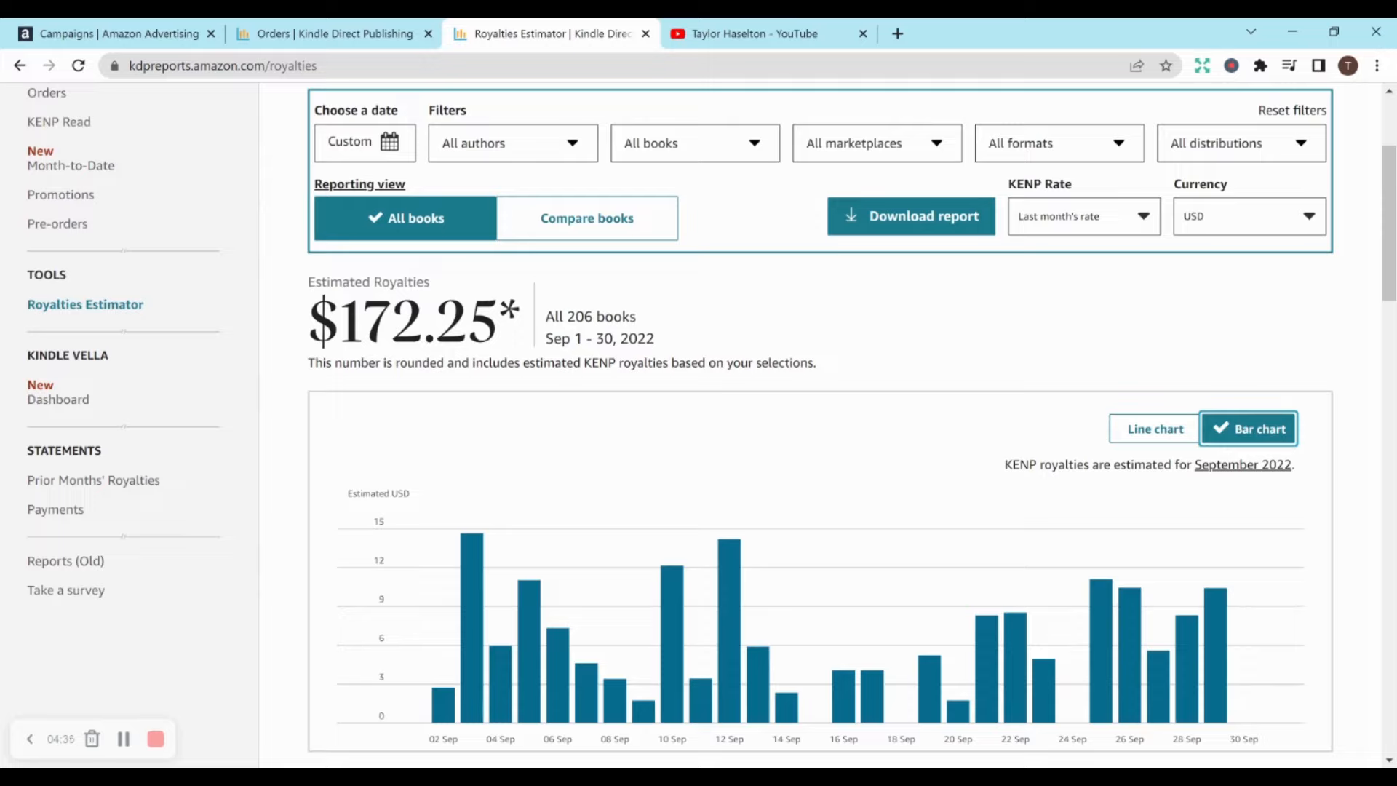
{"action": "mouse_move", "coordinate": [960, 201]}
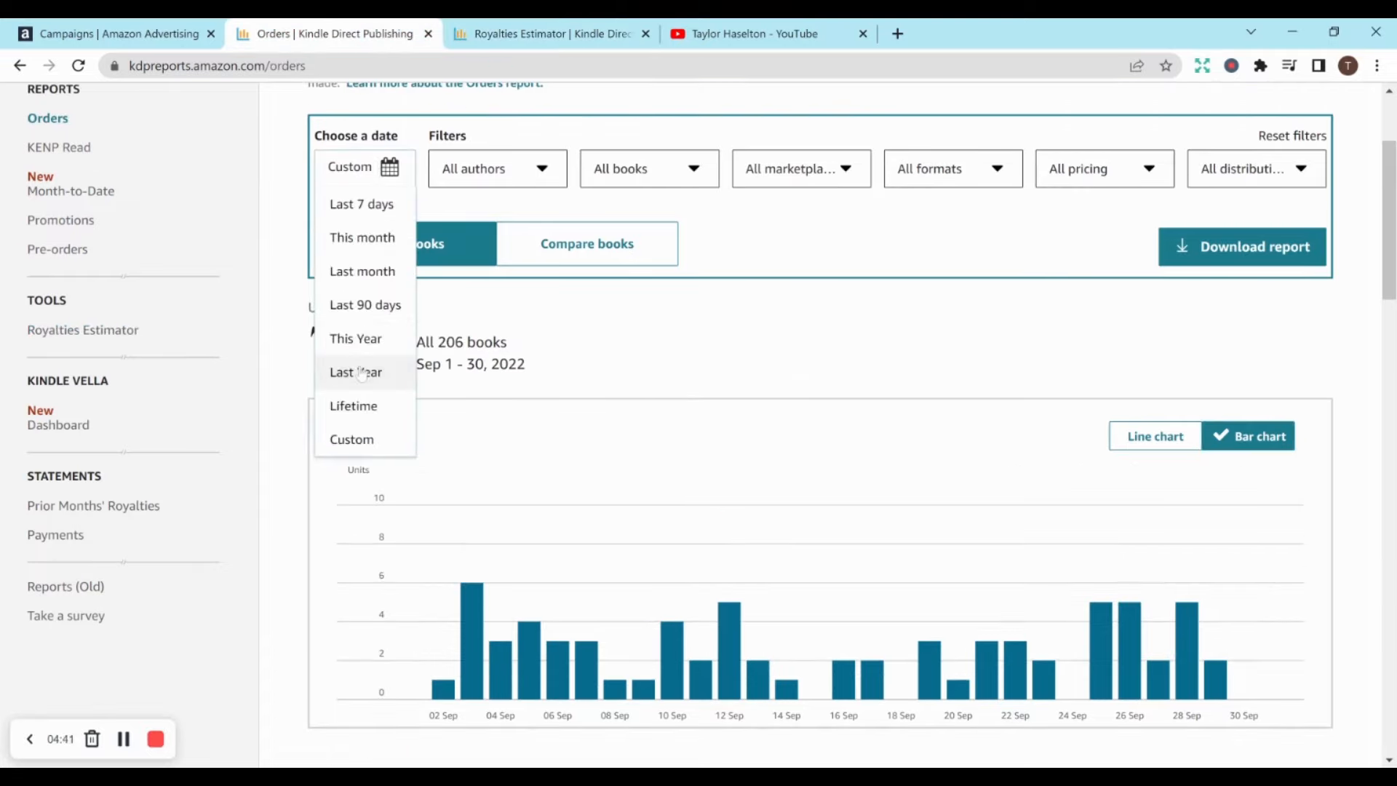
Set Orders to This Year showing 276 units by month, then return to the YouTube channel.
{"action": "left_click", "coordinate": [355, 373]}
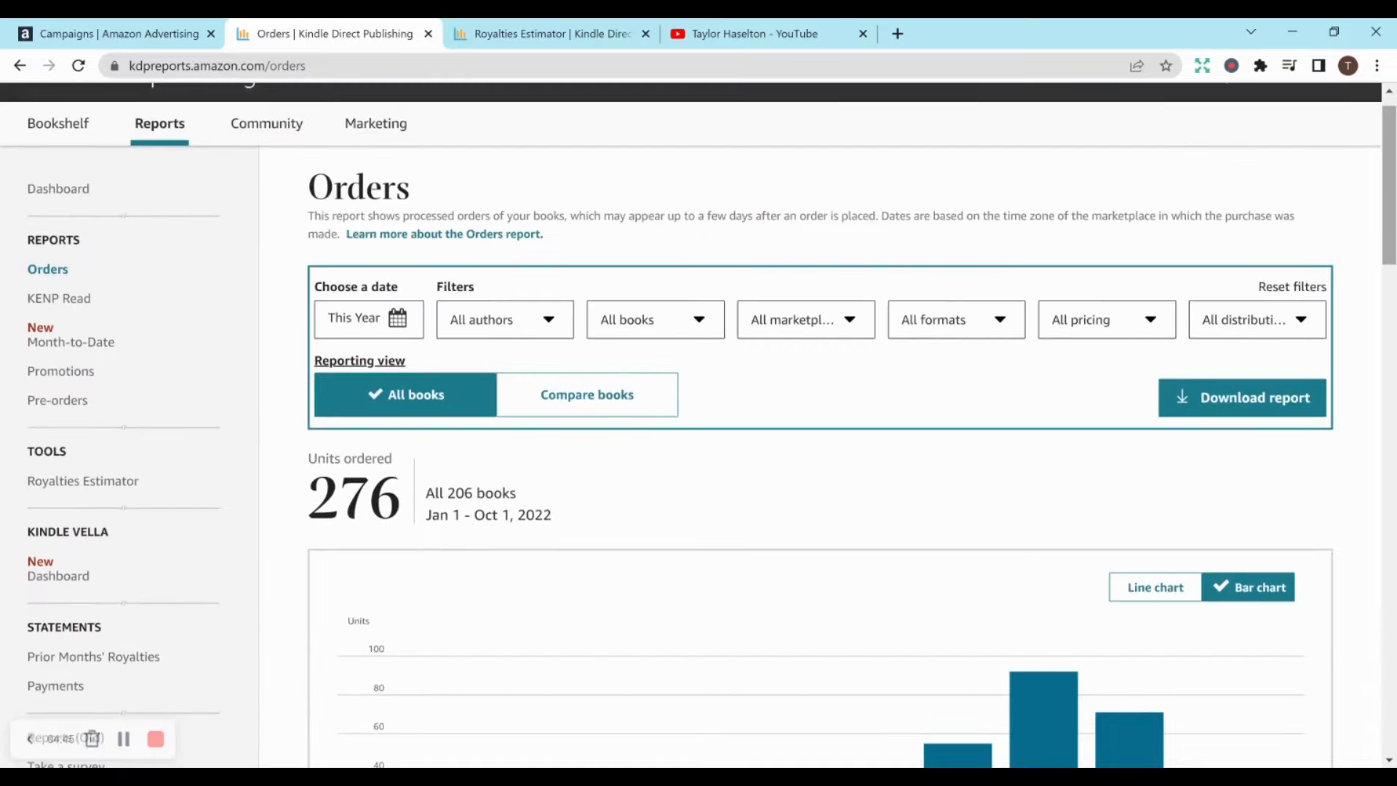
{"action": "scroll", "scroll_direction": "down", "scroll_amount": 3}
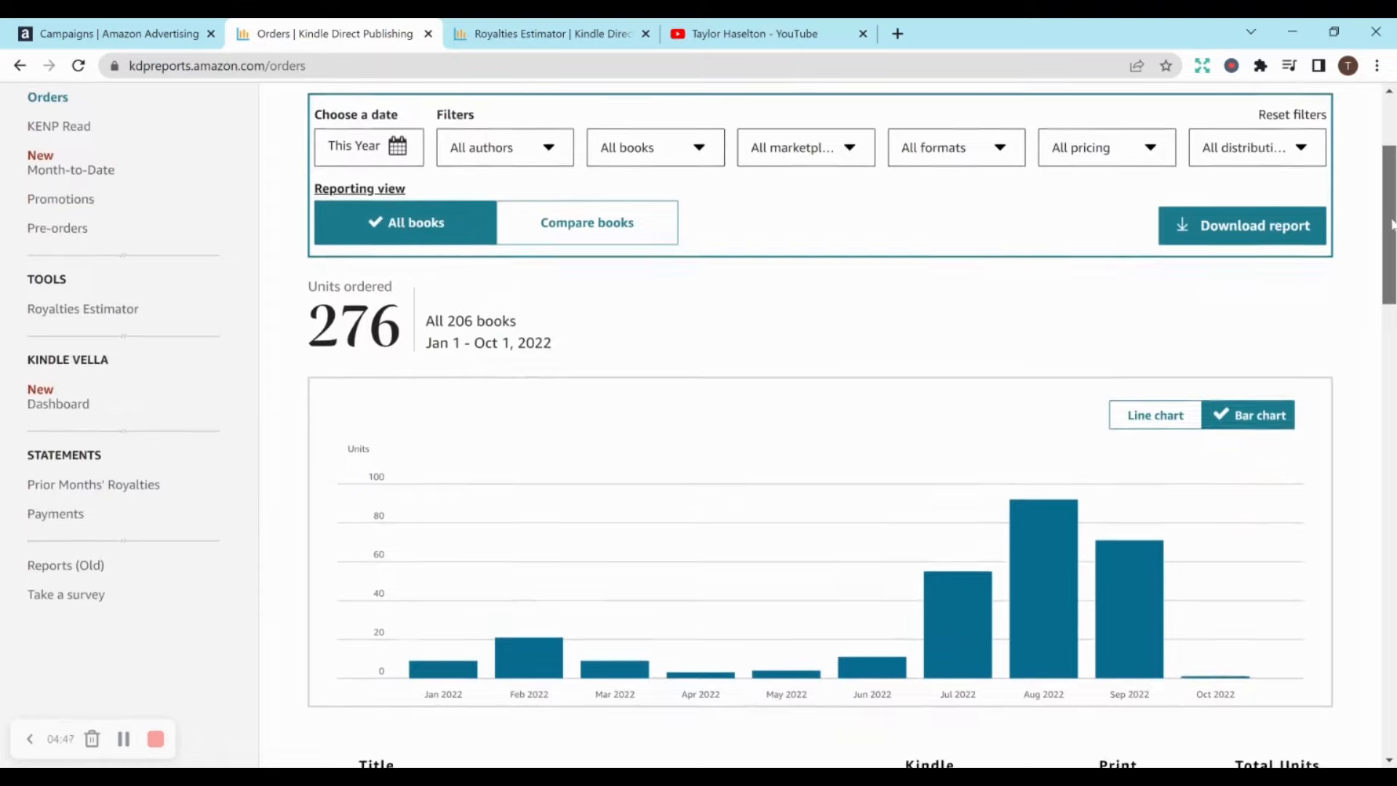
{"action": "scroll", "scroll_direction": "down", "scroll_amount": 3}
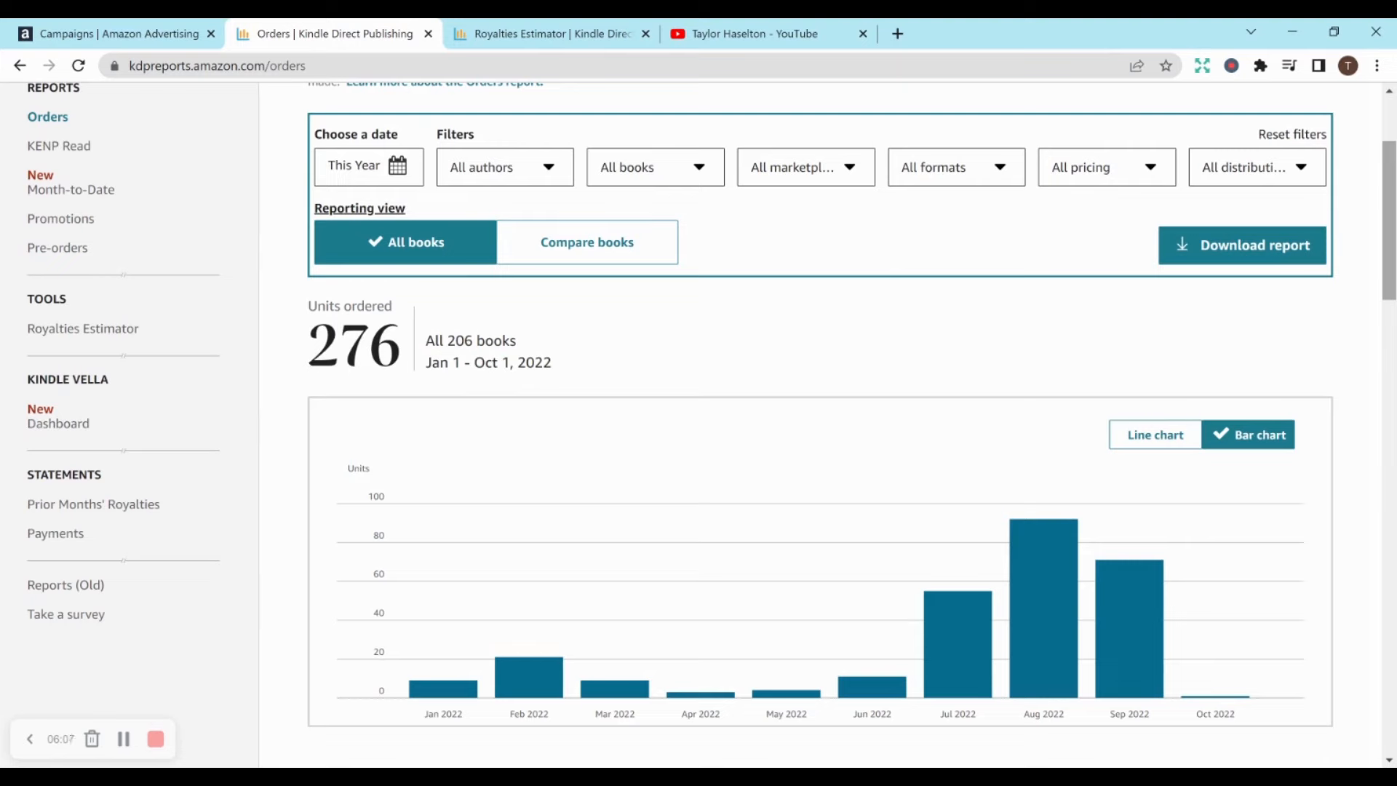
{"action": "left_click", "coordinate": [764, 34]}
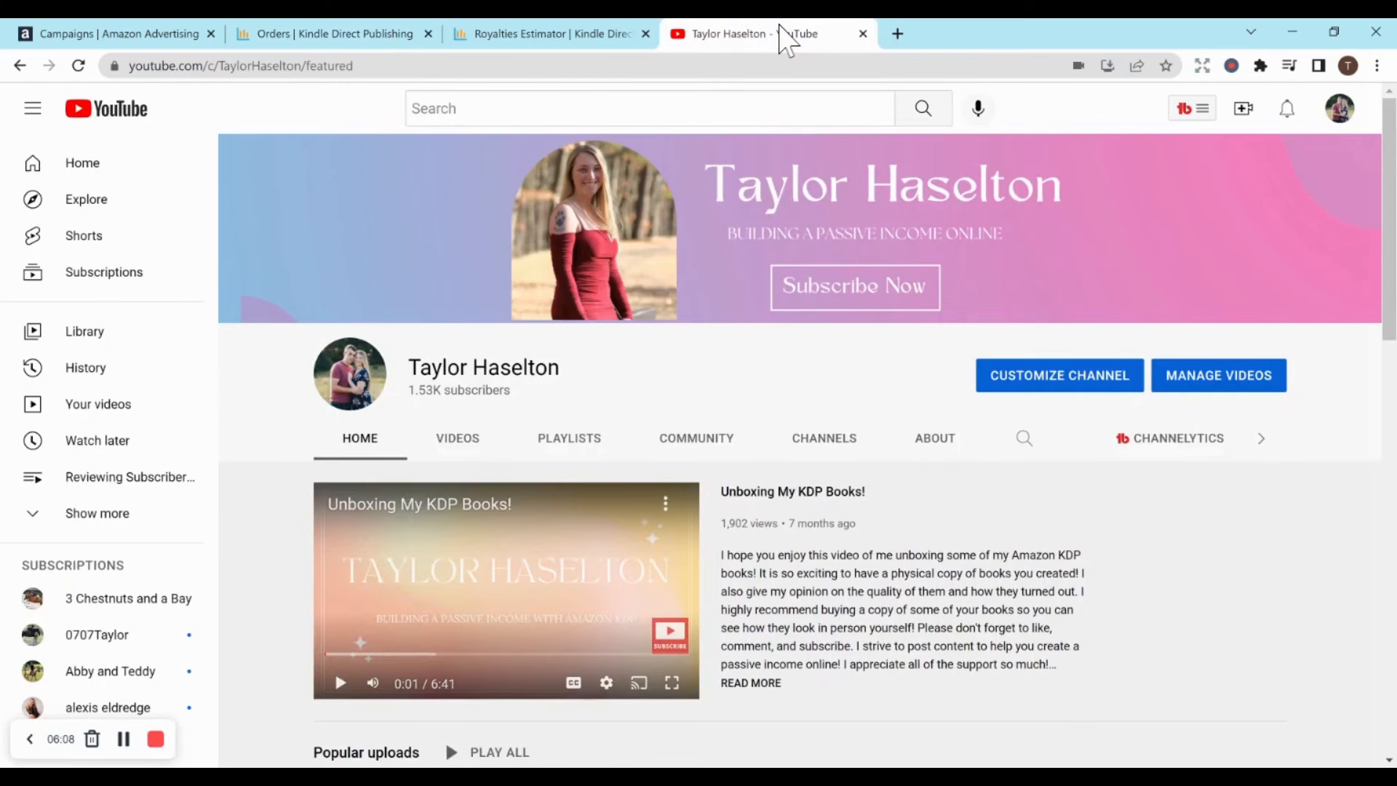